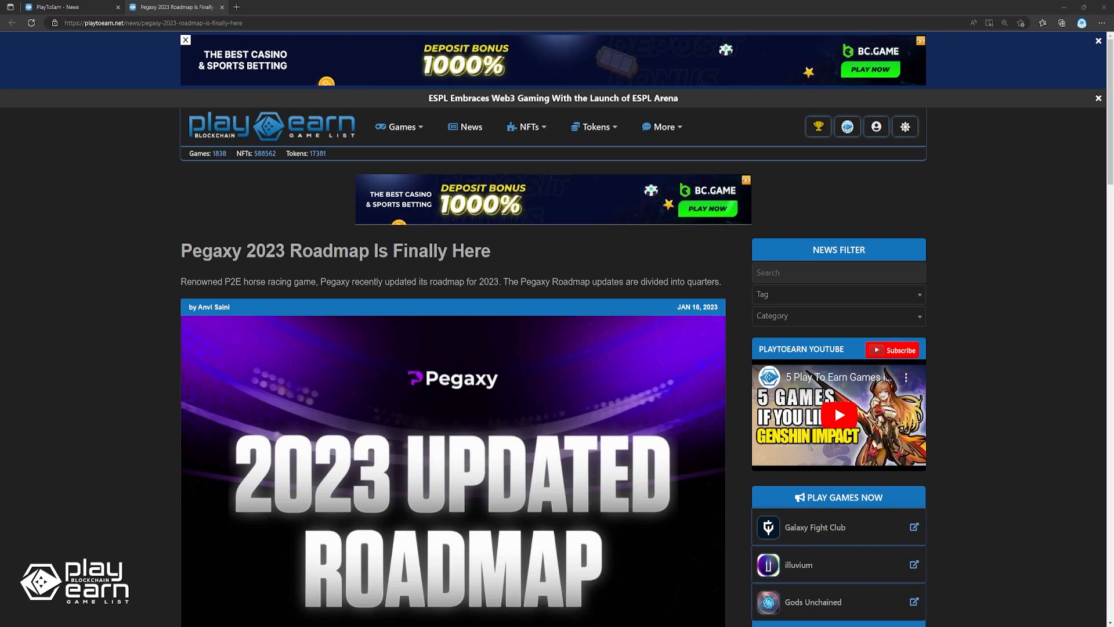
pyautogui.scroll(-3)
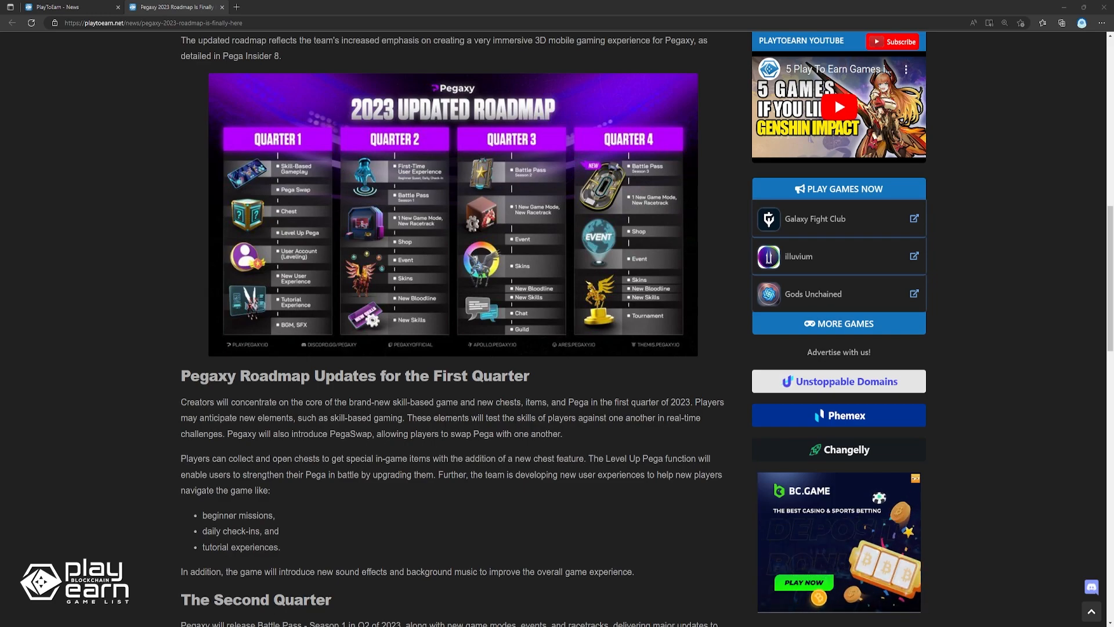
pyautogui.scroll(-3)
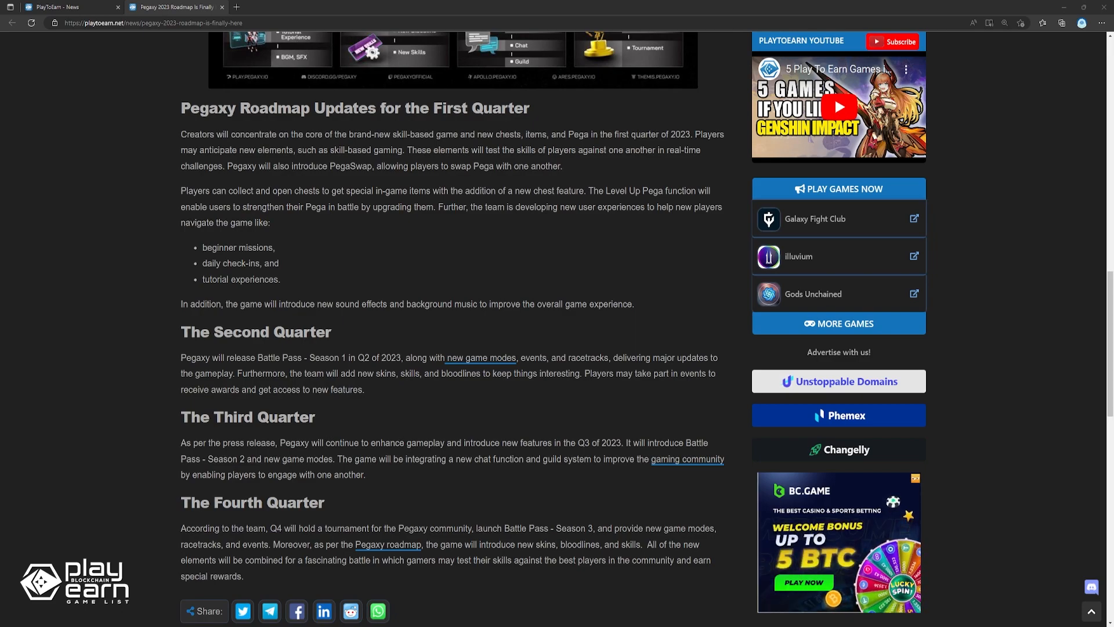
pyautogui.scroll(-3)
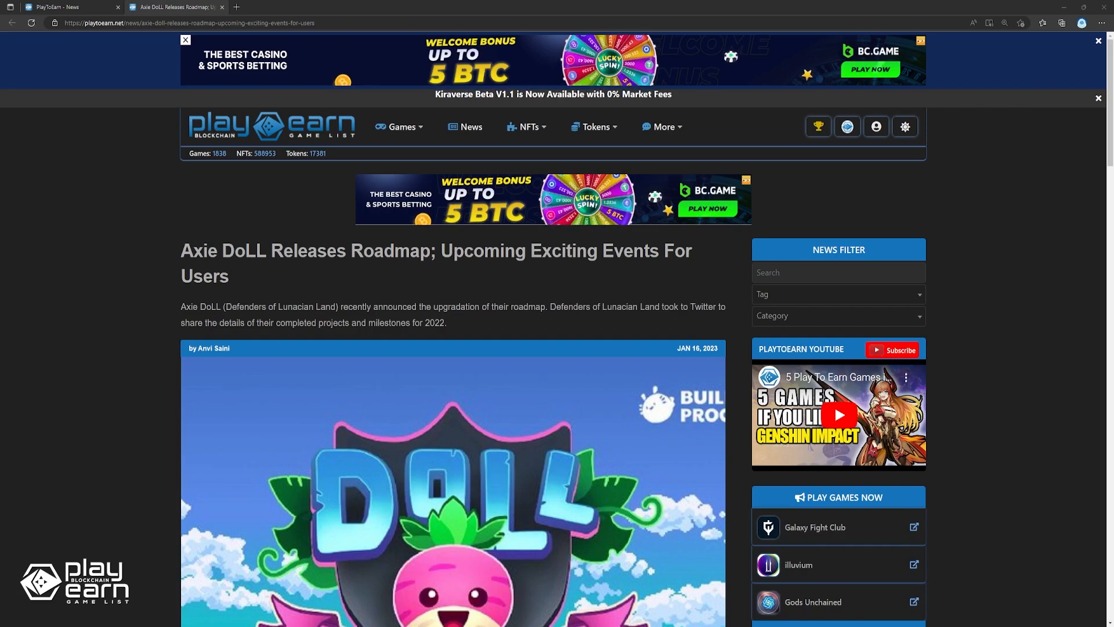
pyautogui.scroll(-3)
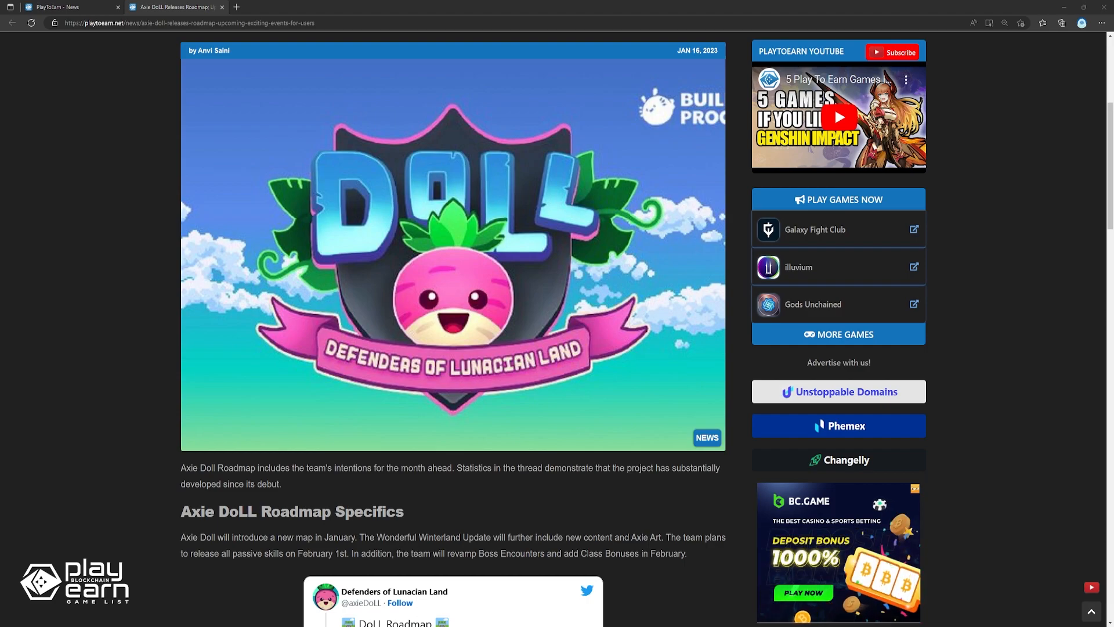
pyautogui.scroll(-3)
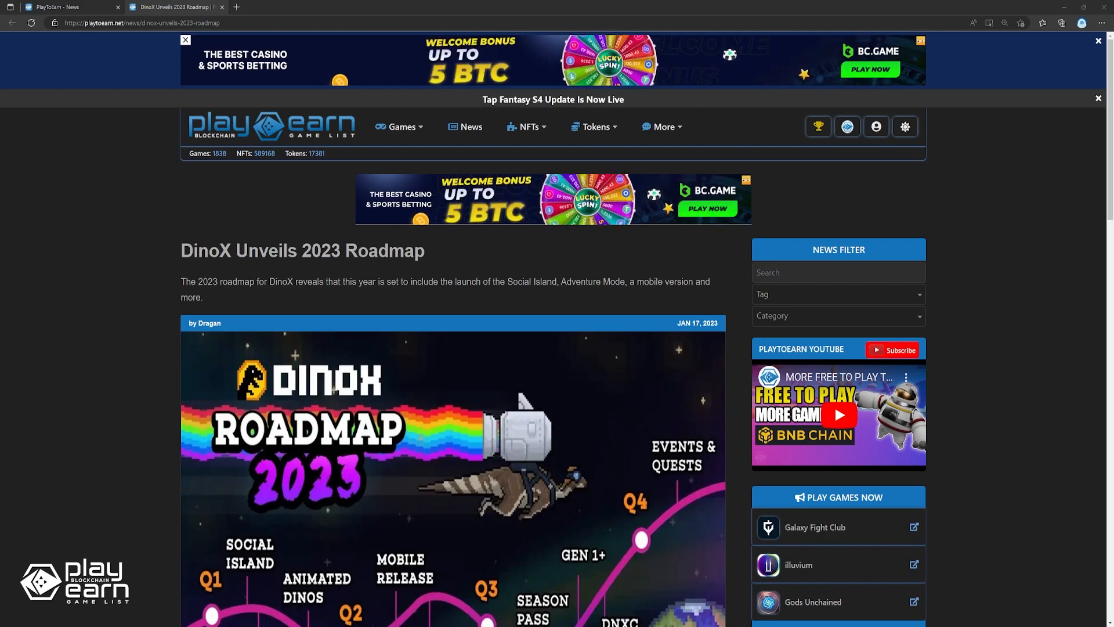
pyautogui.scroll(-3)
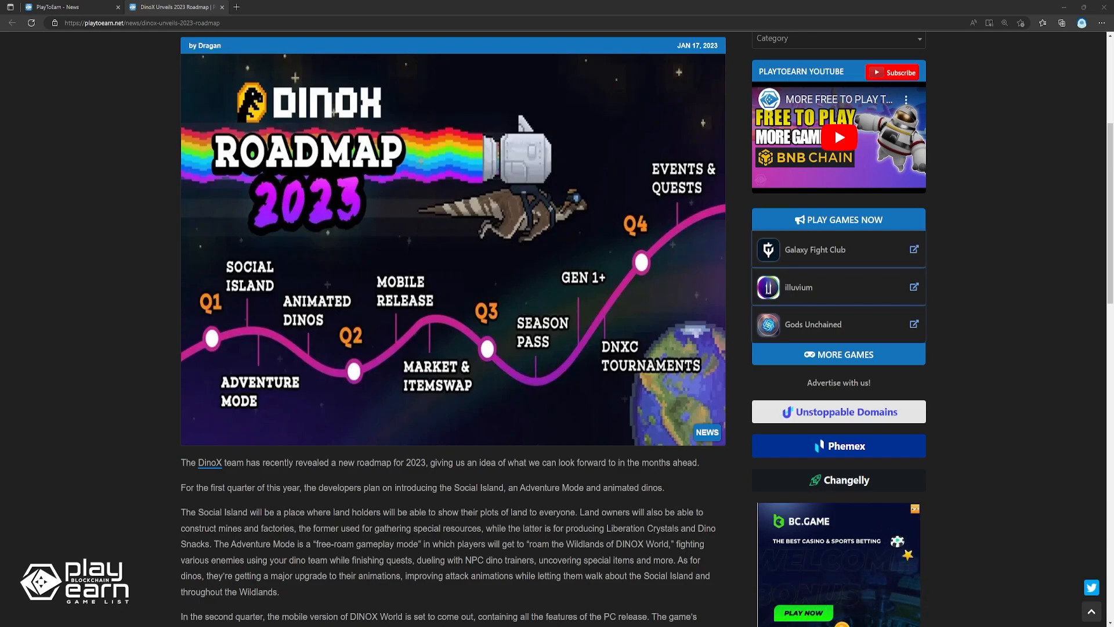
pyautogui.scroll(-3)
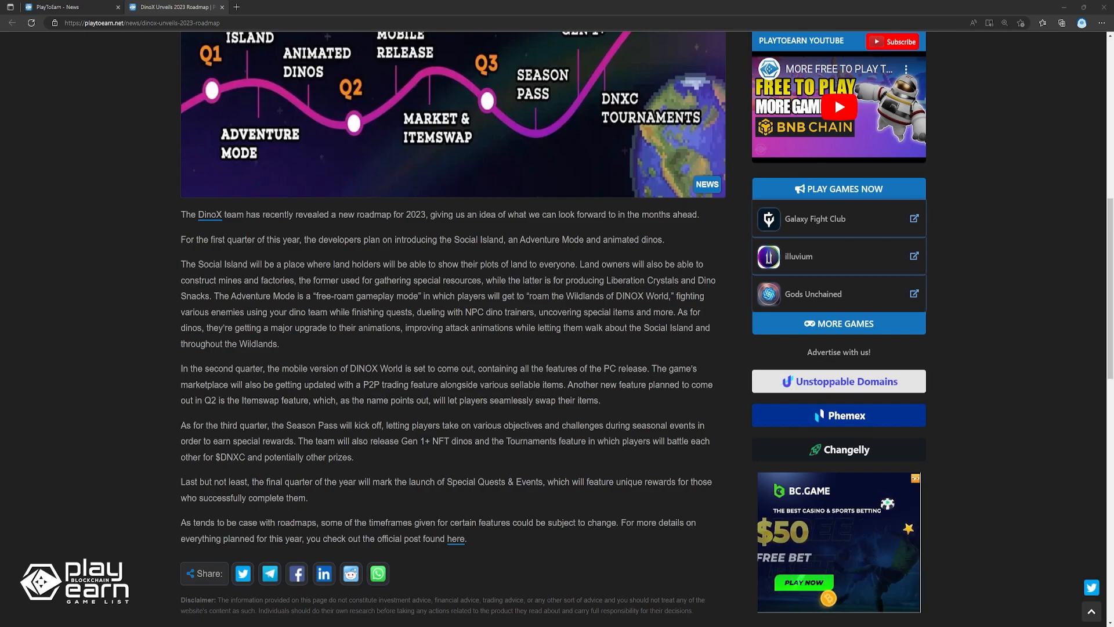
pyautogui.scroll(-3)
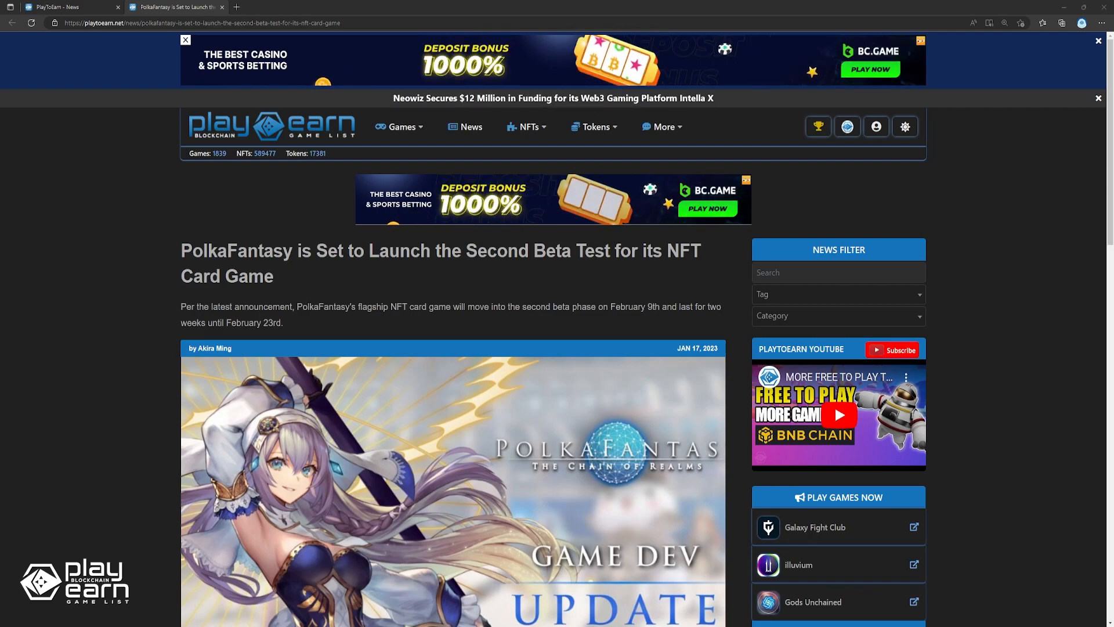
pyautogui.scroll(-3)
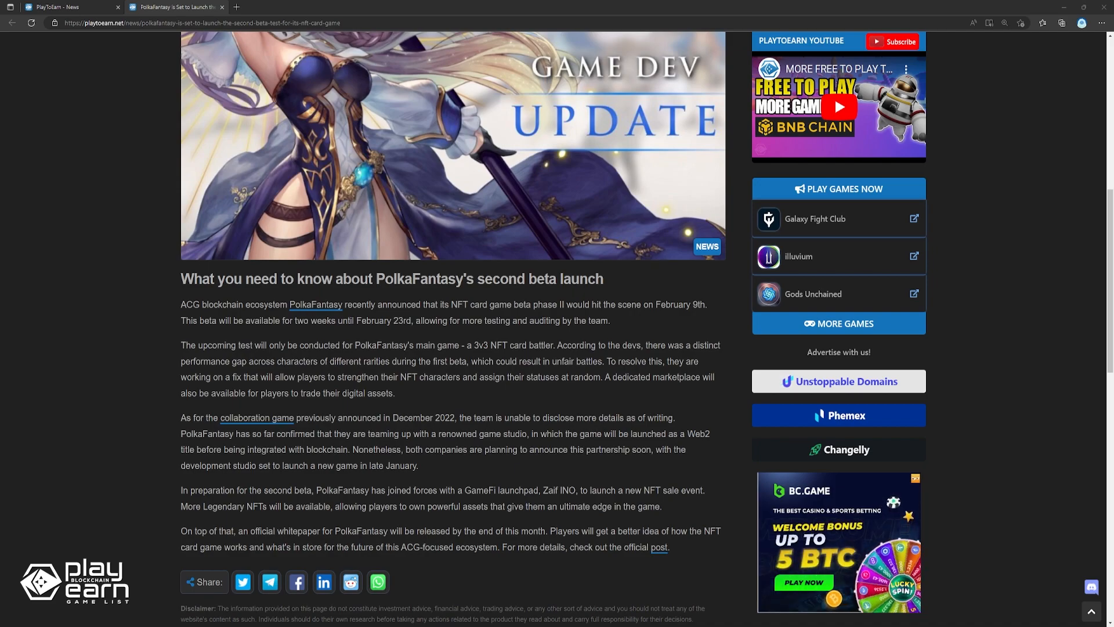
pyautogui.scroll(-3)
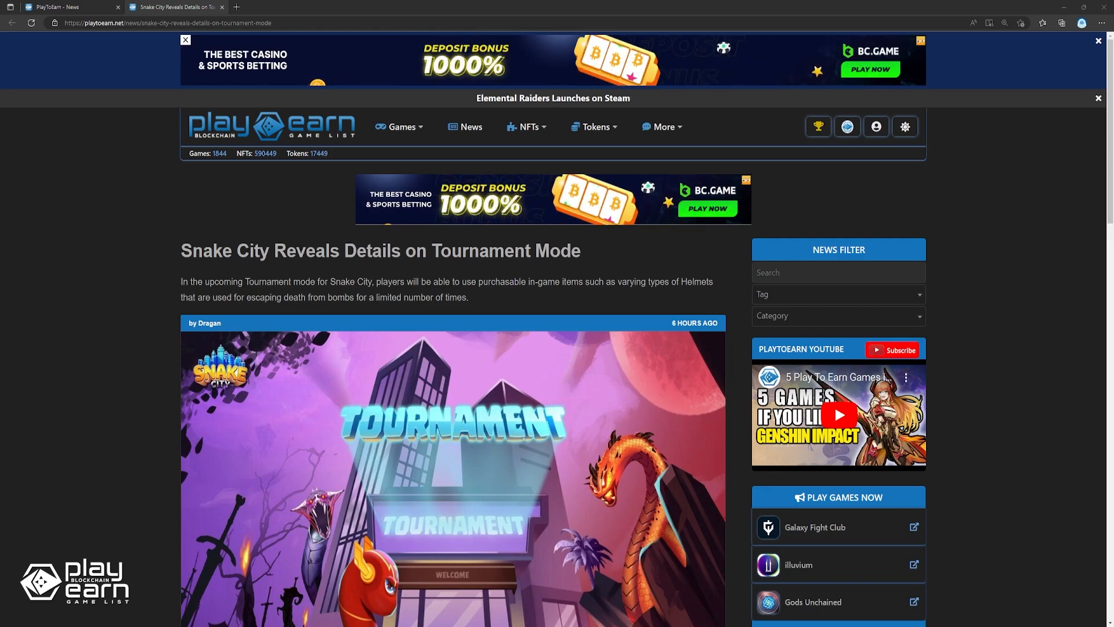
pyautogui.scroll(-3)
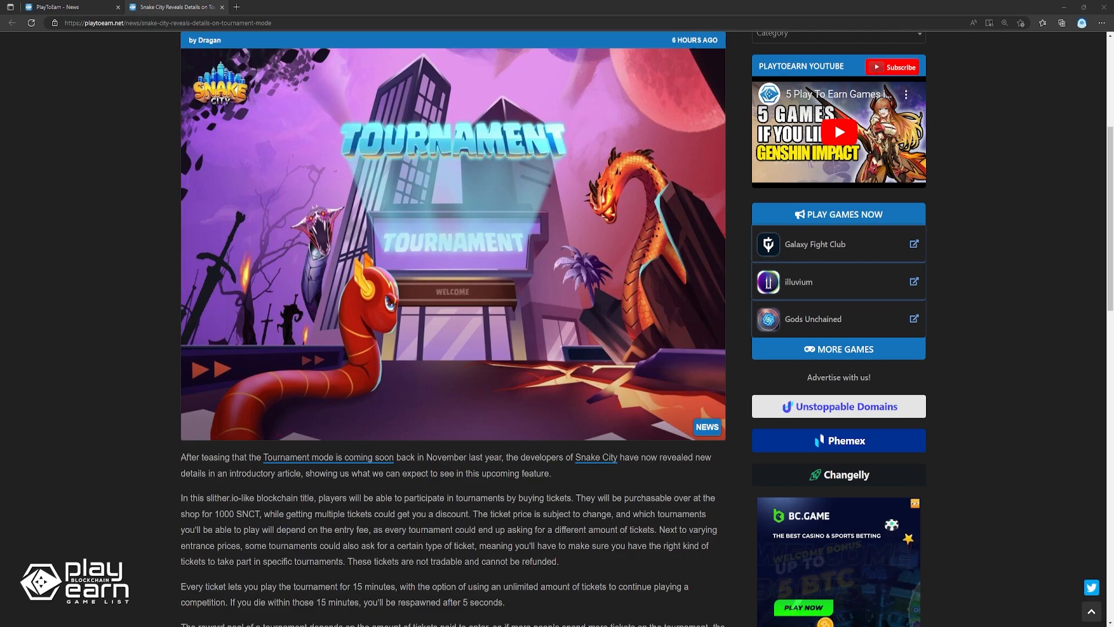
pyautogui.scroll(-3)
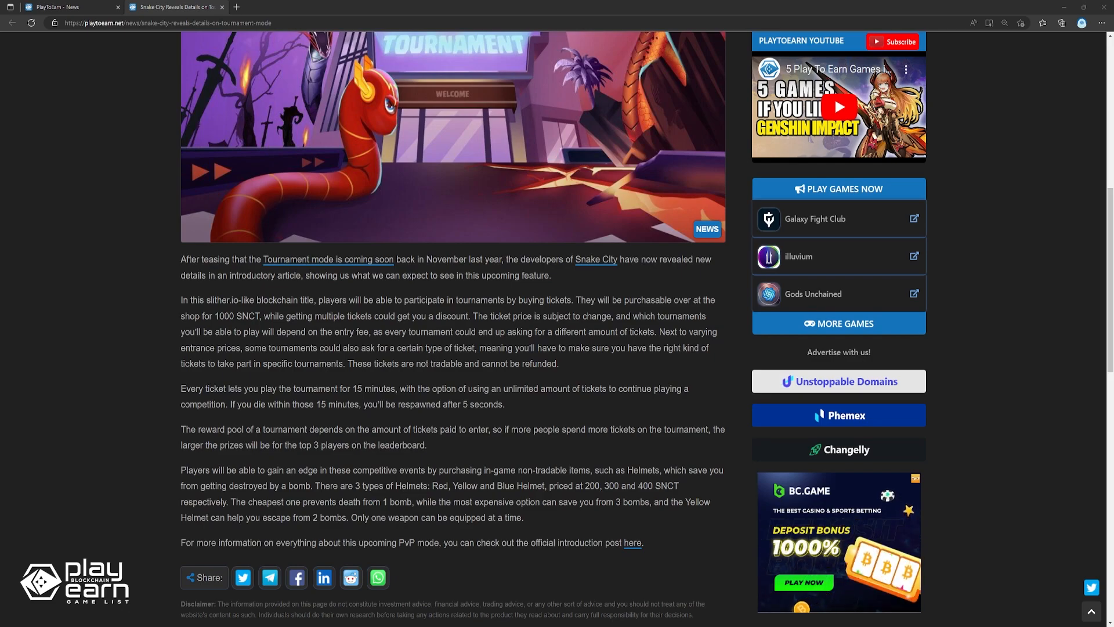
pyautogui.scroll(-3)
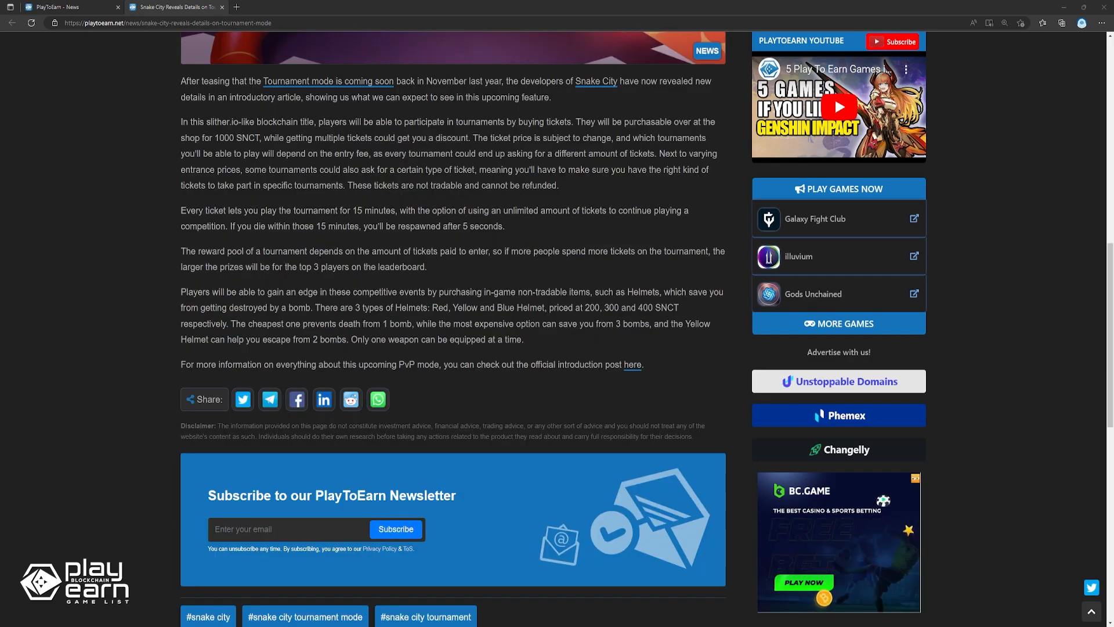